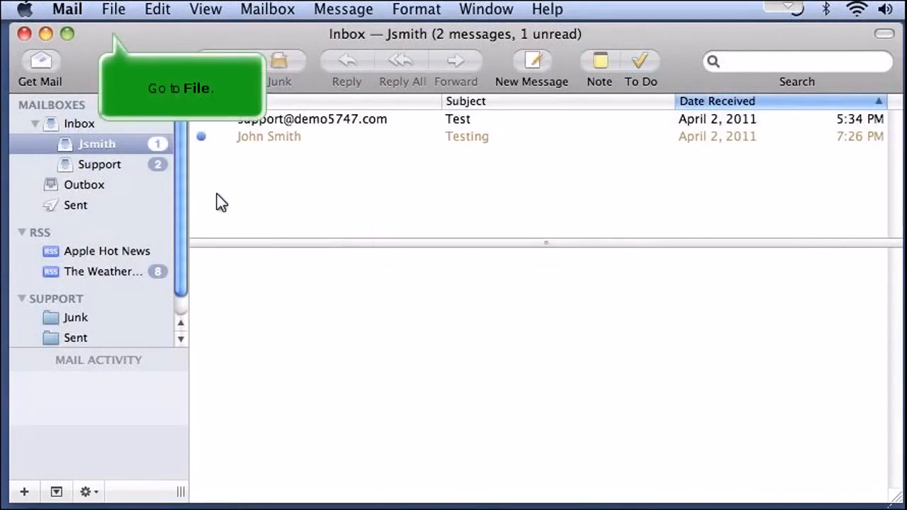
Show the File menu commands, including Import Mailboxes.
{"action": "left_click", "coordinate": [114, 8]}
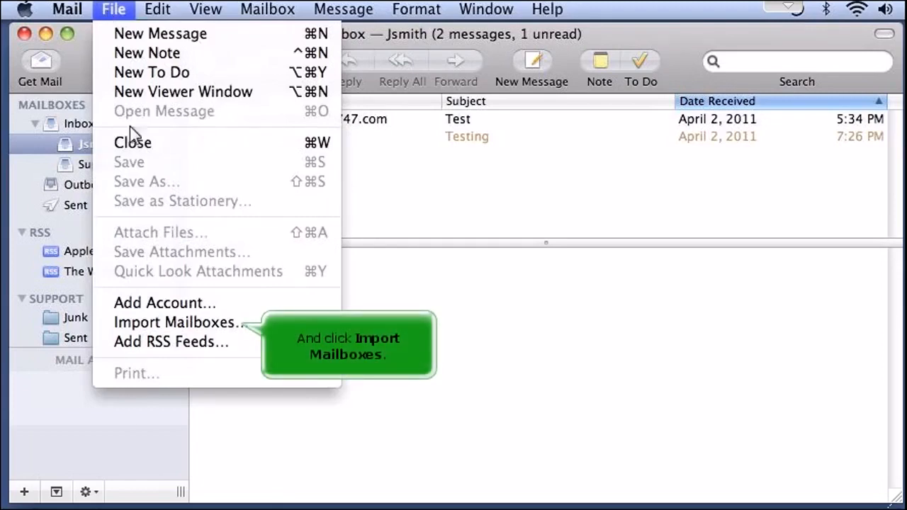
Launch Import Mailboxes and choose Thunderbird as the source program.
{"action": "left_click", "coordinate": [176, 323]}
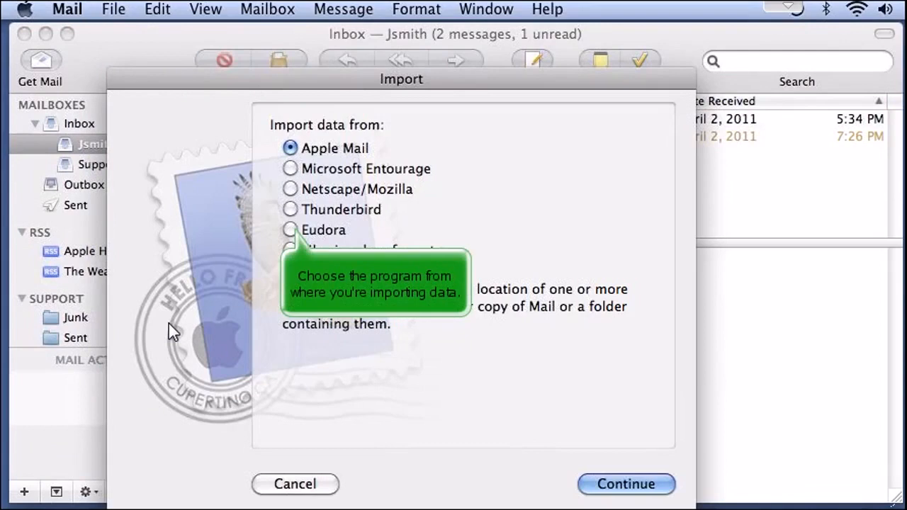
{"action": "left_click", "coordinate": [289, 210]}
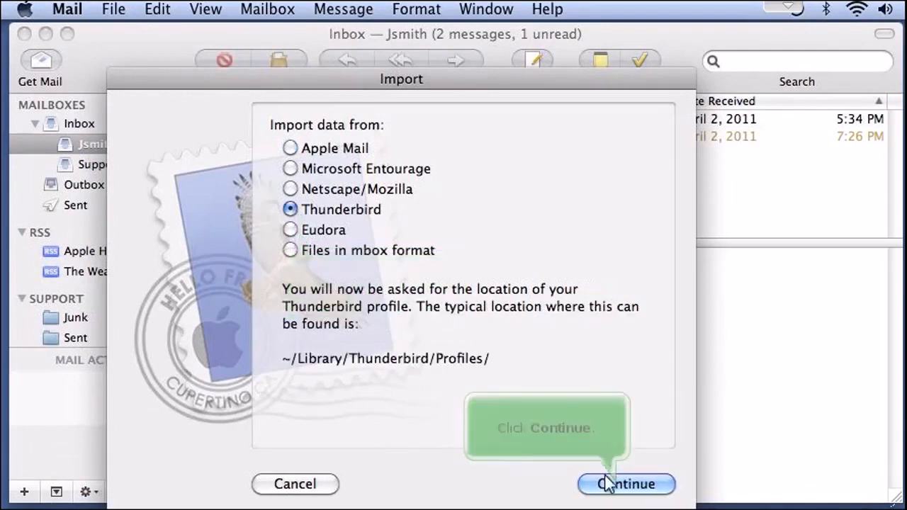
Continue and navigate the file browser into Library > Thunderbird > Profiles.
{"action": "left_click", "coordinate": [625, 485]}
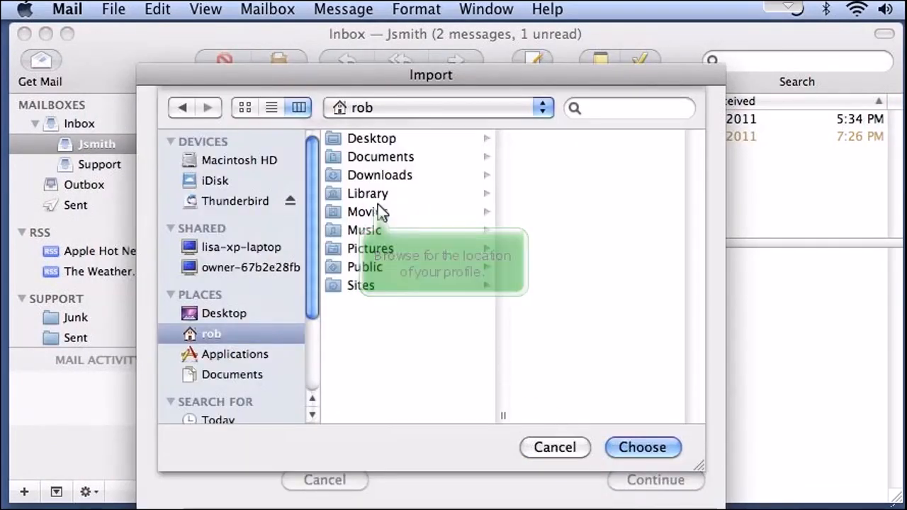
{"action": "left_click", "coordinate": [369, 192]}
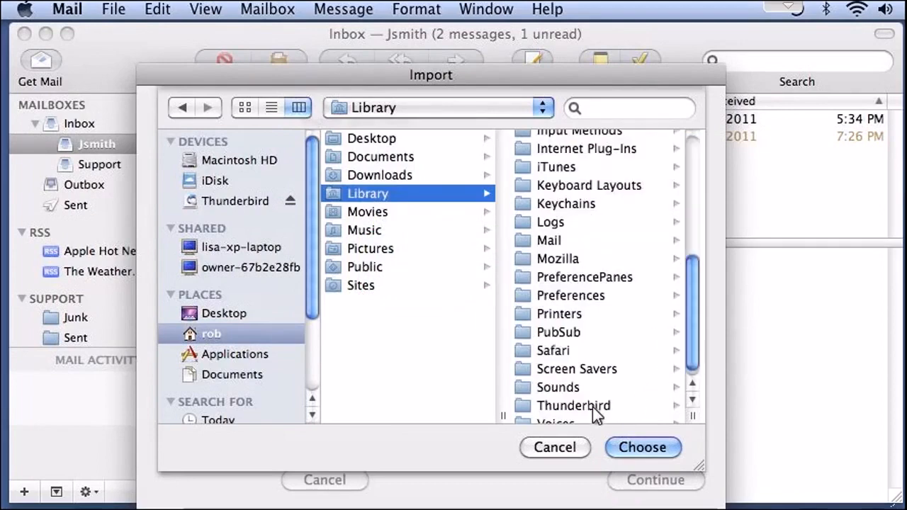
{"action": "left_click", "coordinate": [574, 405]}
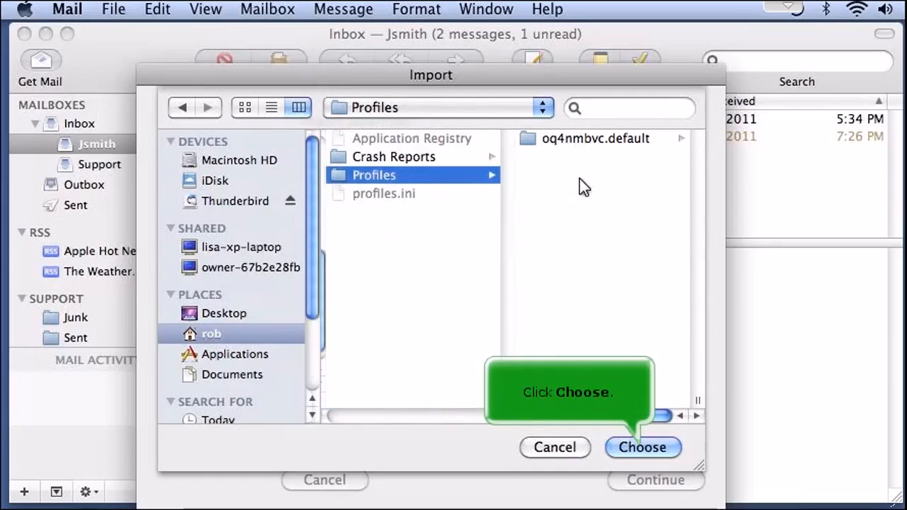
Choose the Thunderbird profile folder and import the checked INBOX and Sent Messages.
{"action": "left_click", "coordinate": [642, 448]}
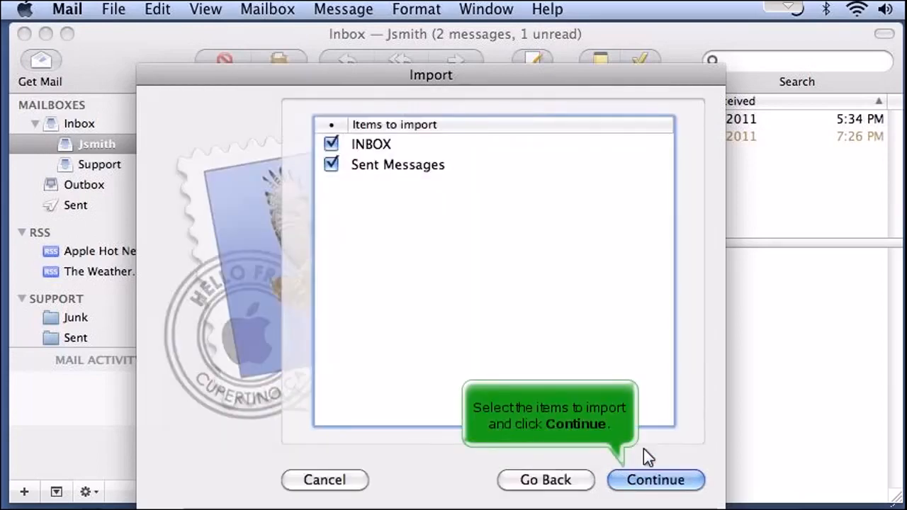
{"action": "left_click", "coordinate": [655, 479]}
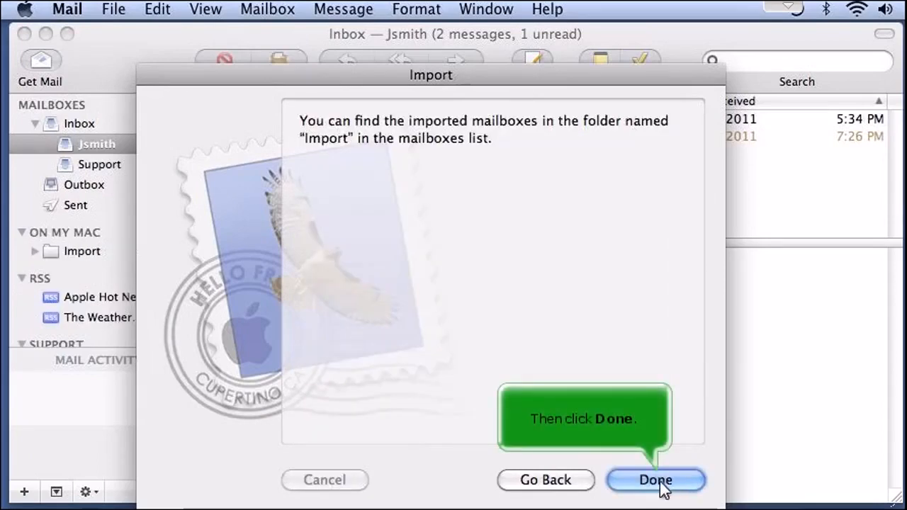
Close the assistant with Done and view the 13 messages in Import > INBOX.
{"action": "left_click", "coordinate": [655, 479]}
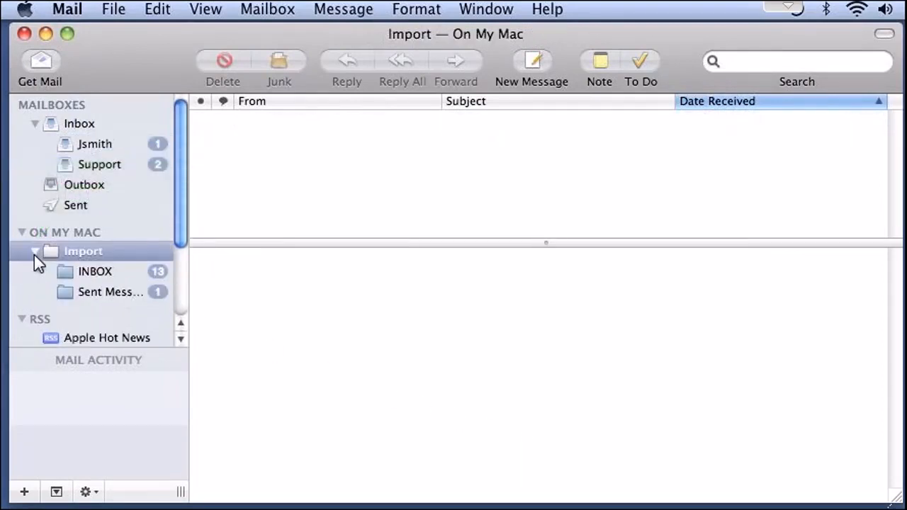
{"action": "left_click", "coordinate": [95, 273]}
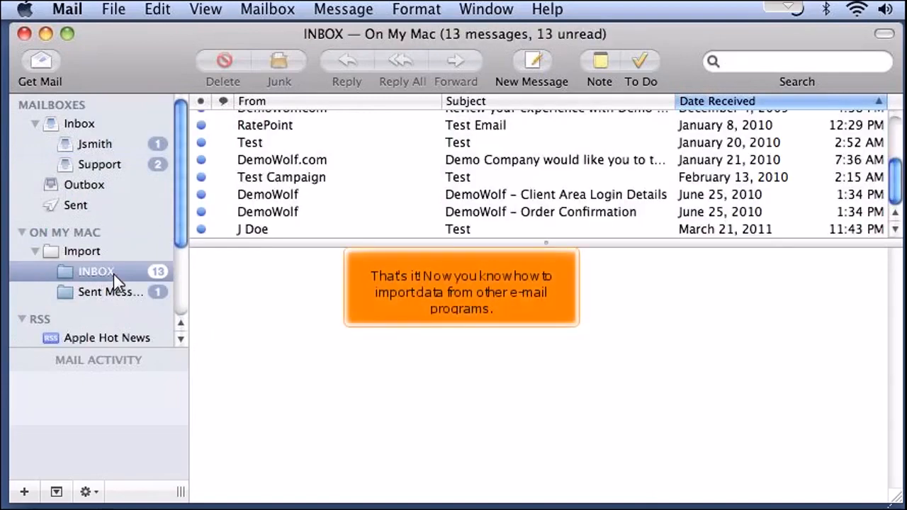